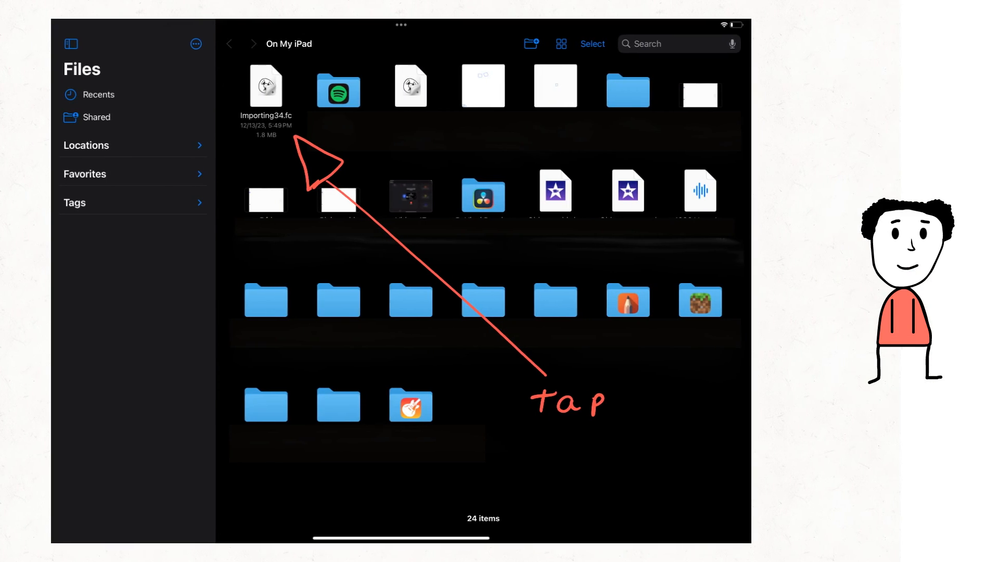
# Open the Importing34.fc project from On My iPad to preview it.
pyautogui.click(266, 85)
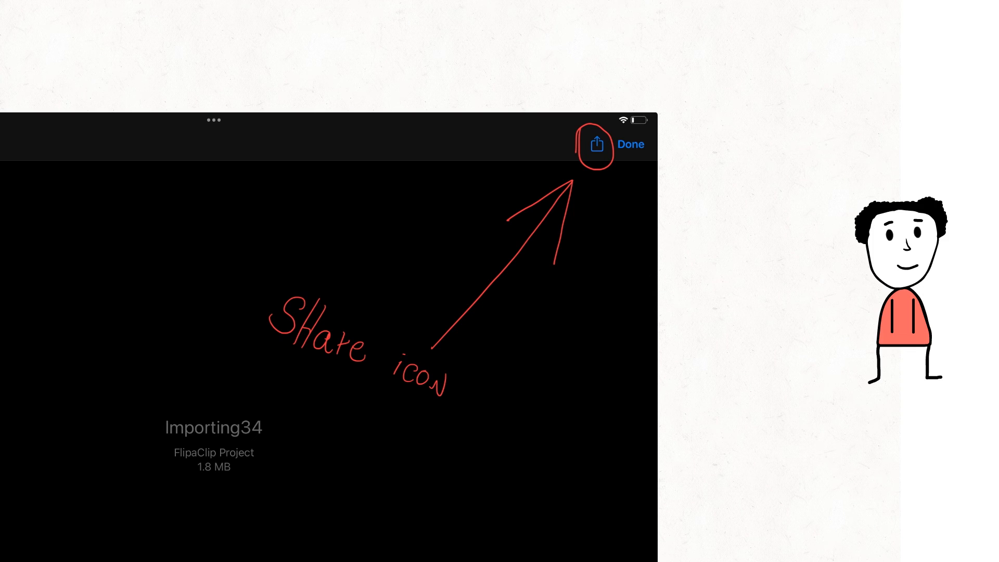
# Share the Importing34 project to FlipaClip from the share sheet.
pyautogui.click(597, 144)
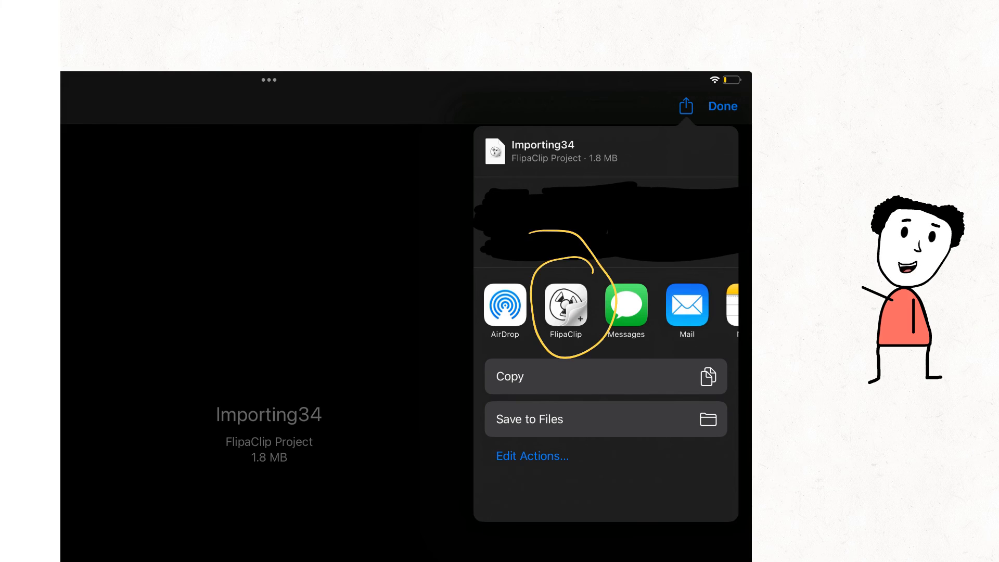
pyautogui.click(565, 307)
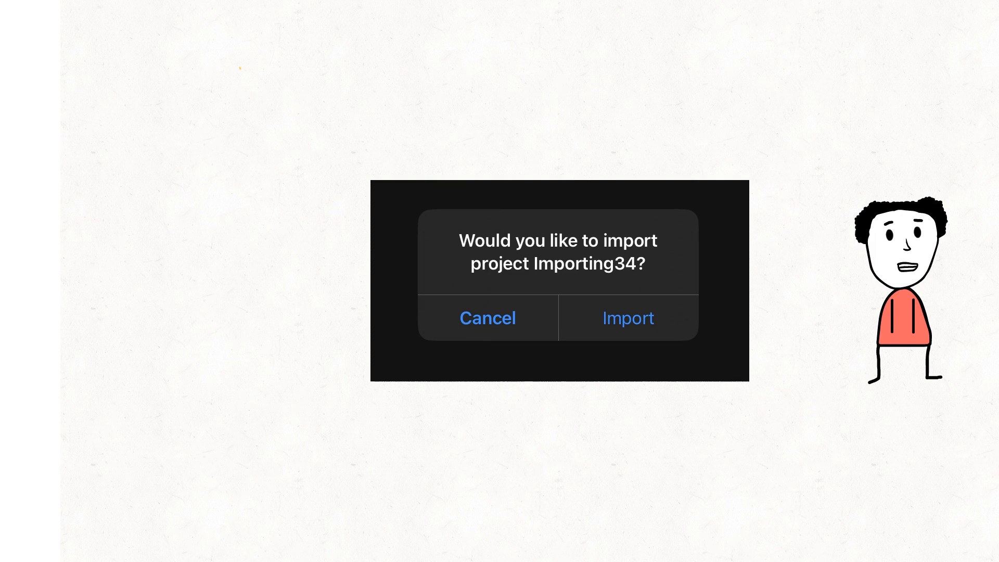